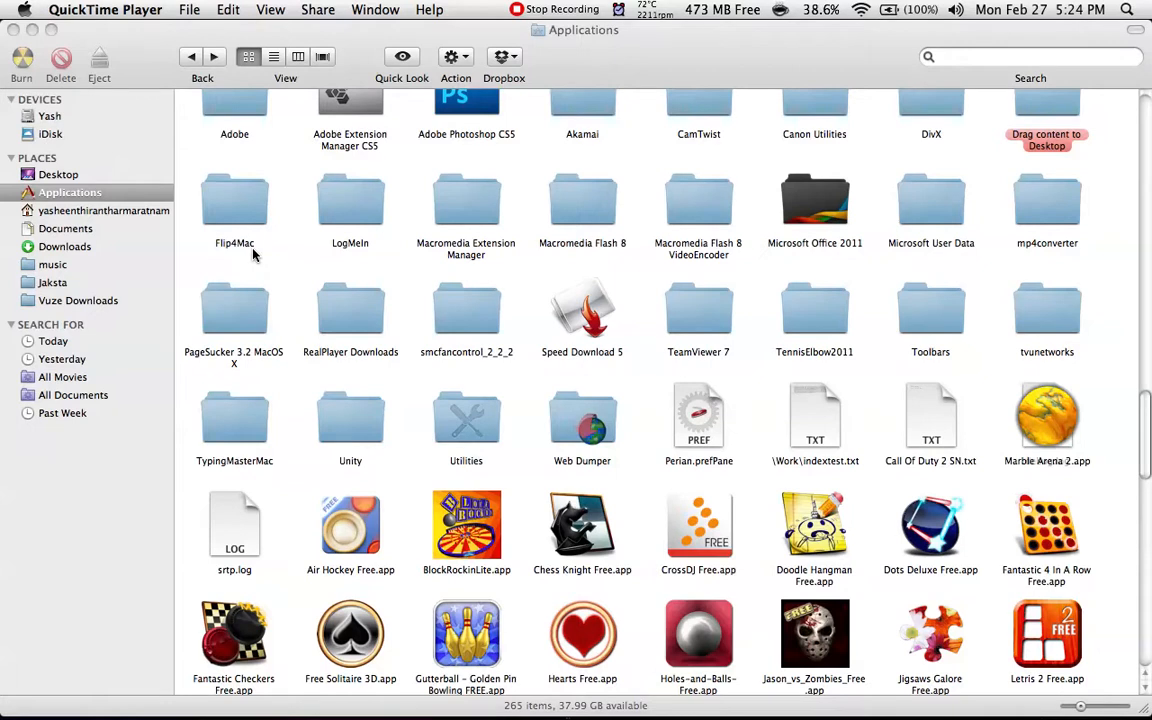
Step: Show the context menu for the TypingMasterMac folder in Applications
{"action": "right_click", "coordinate": [234, 414]}
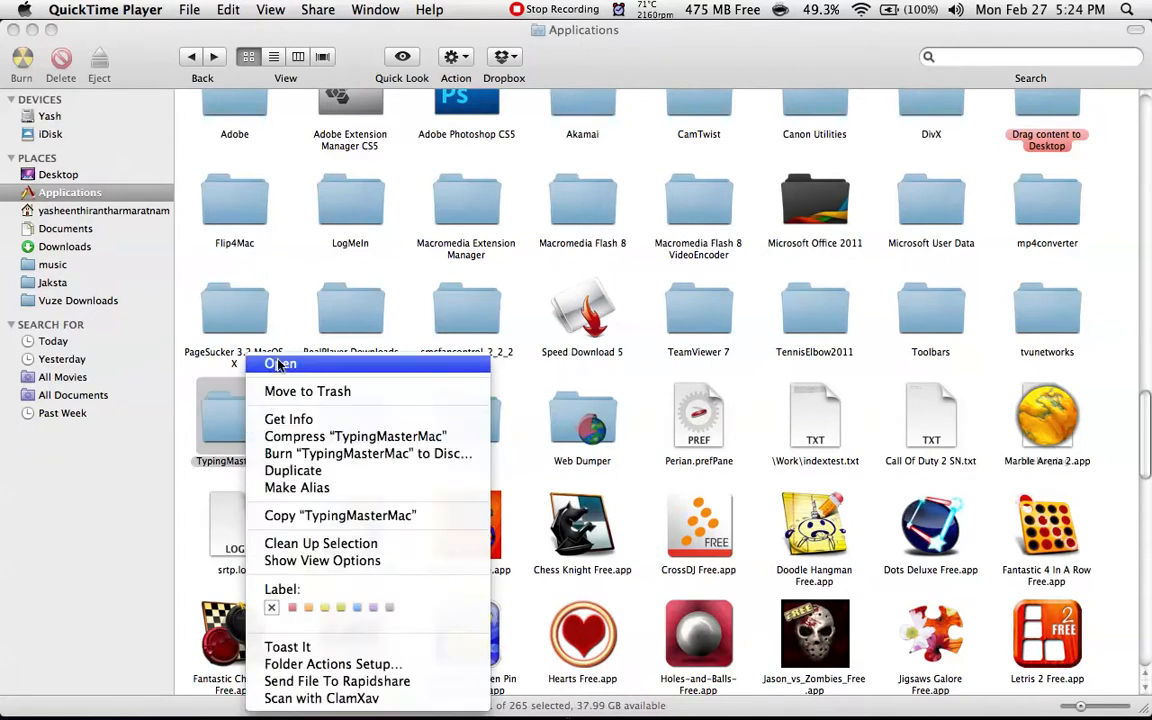
Step: Open the TypingMasterMac folder via the context menu's Open command
{"action": "left_click", "coordinate": [280, 364]}
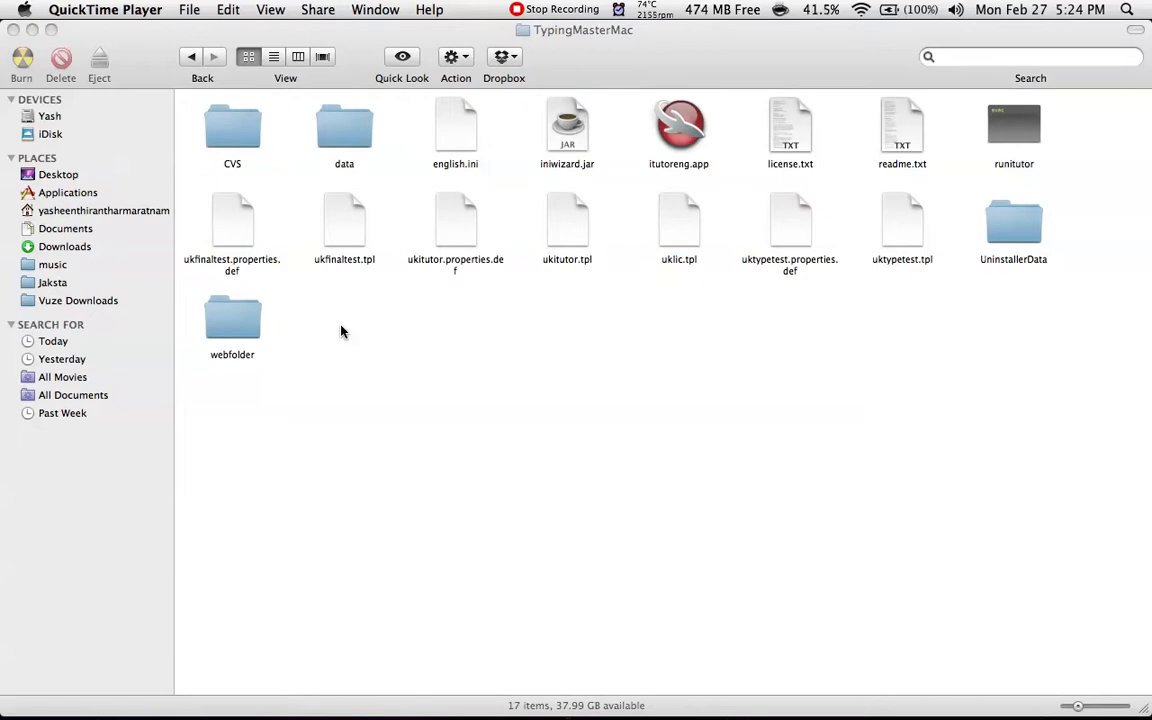
{"action": "mouse_move", "coordinate": [686, 128]}
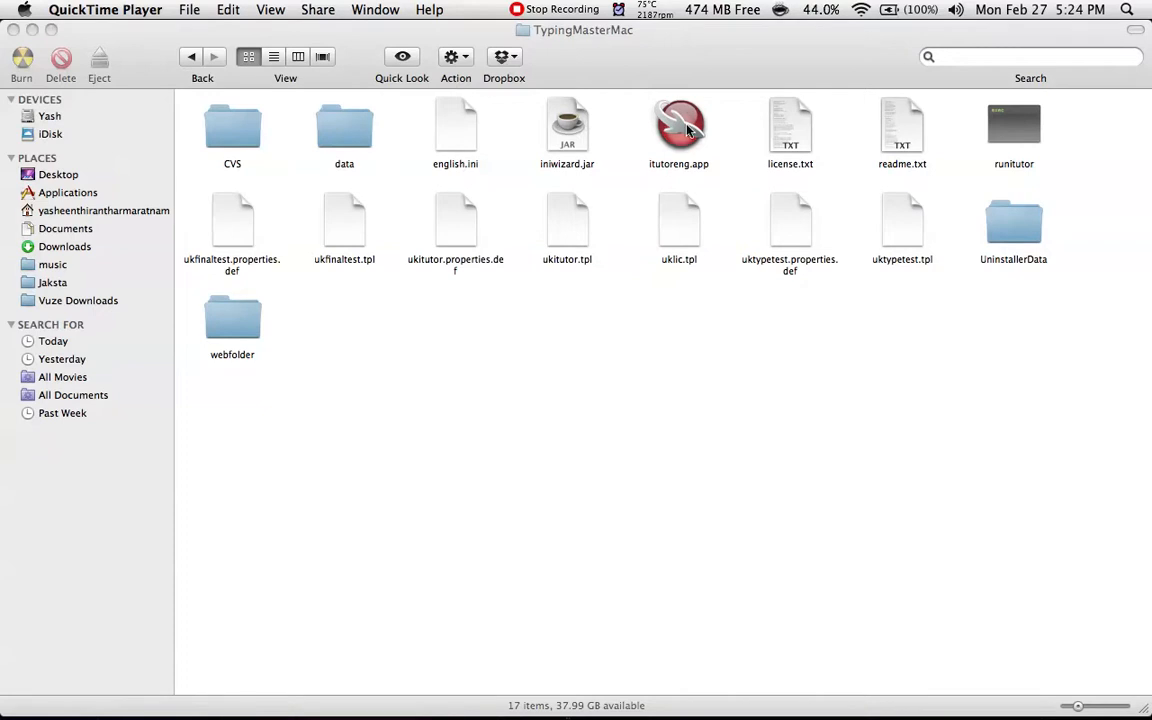
Step: Select the tutoreng.app application inside the TypingMasterMac folder
{"action": "left_click", "coordinate": [680, 124]}
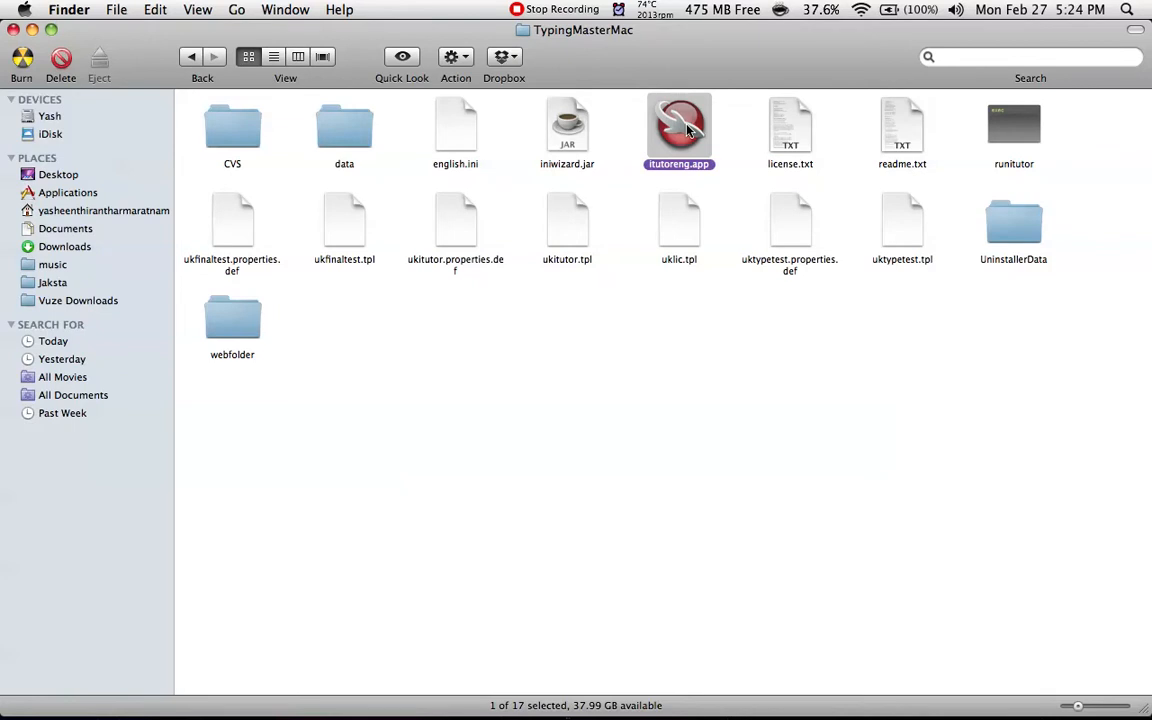
{"action": "mouse_move", "coordinate": [572, 64]}
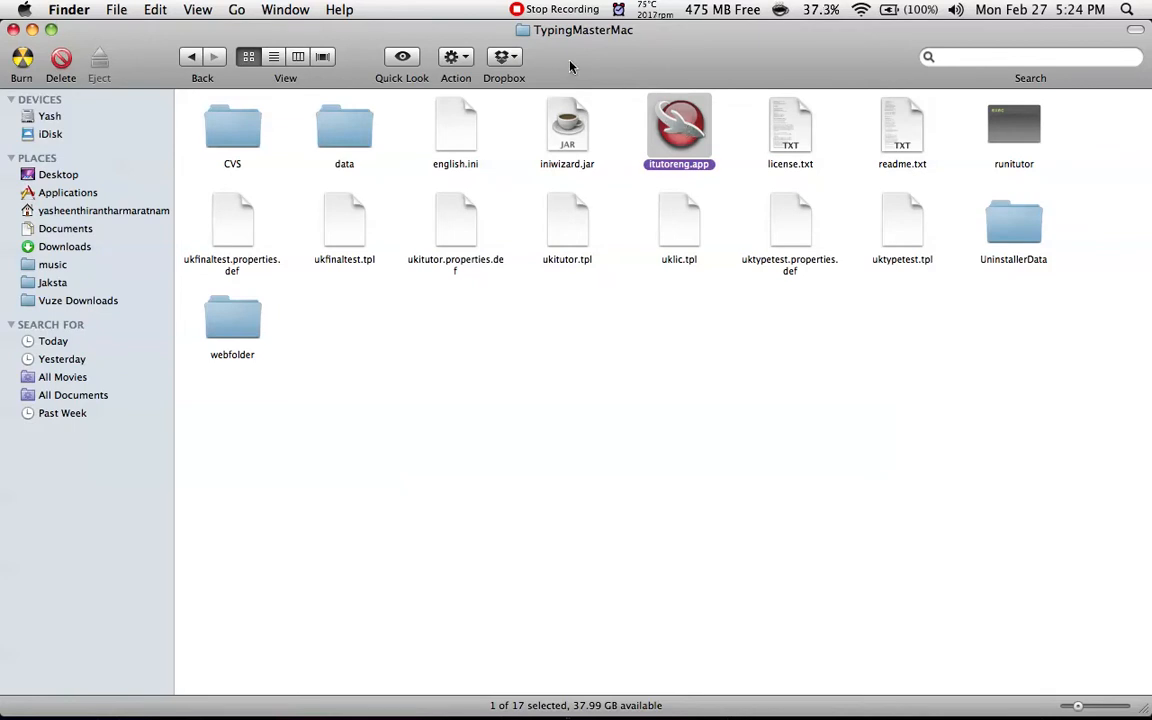